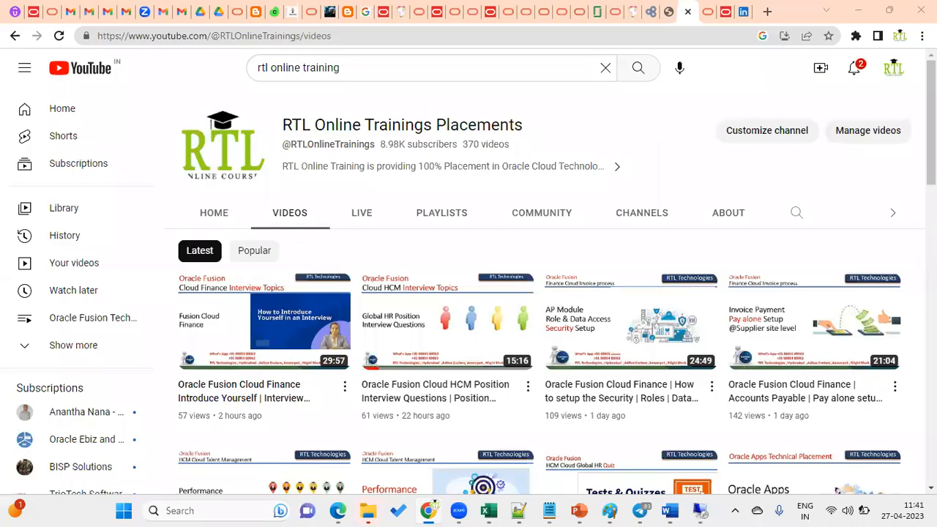
{"action": "mouse_move", "coordinate": [564, 143]}
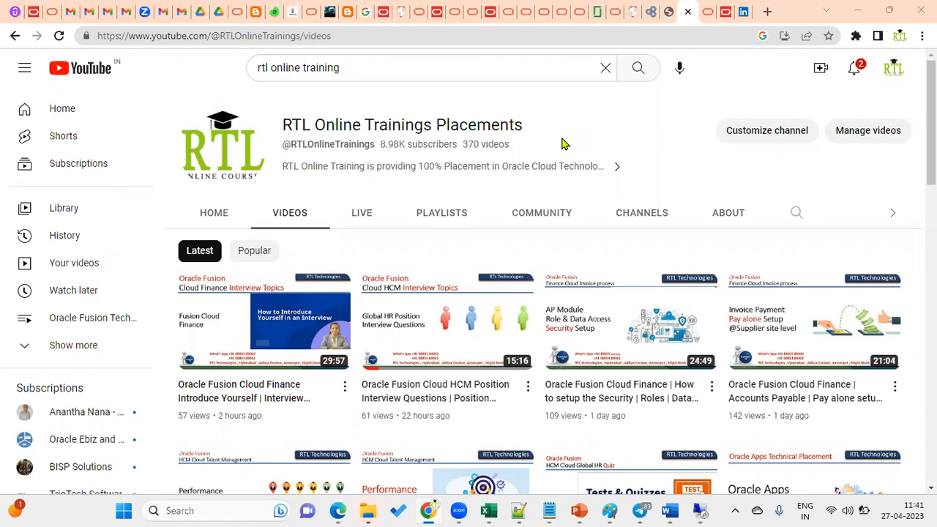
{"action": "mouse_move", "coordinate": [578, 198]}
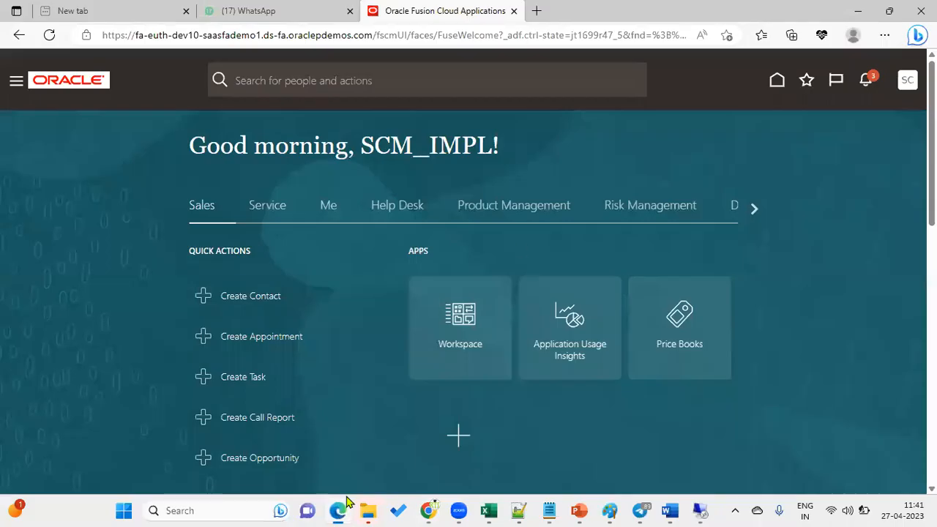
Step: Switch the browser to full-screen view from the Edge menu
{"action": "left_click", "coordinate": [884, 35]}
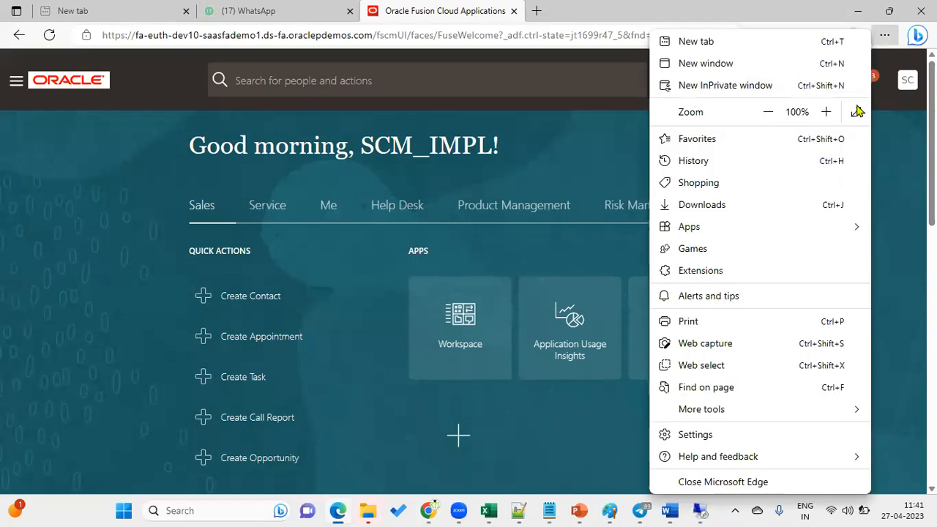
{"action": "left_click", "coordinate": [857, 111]}
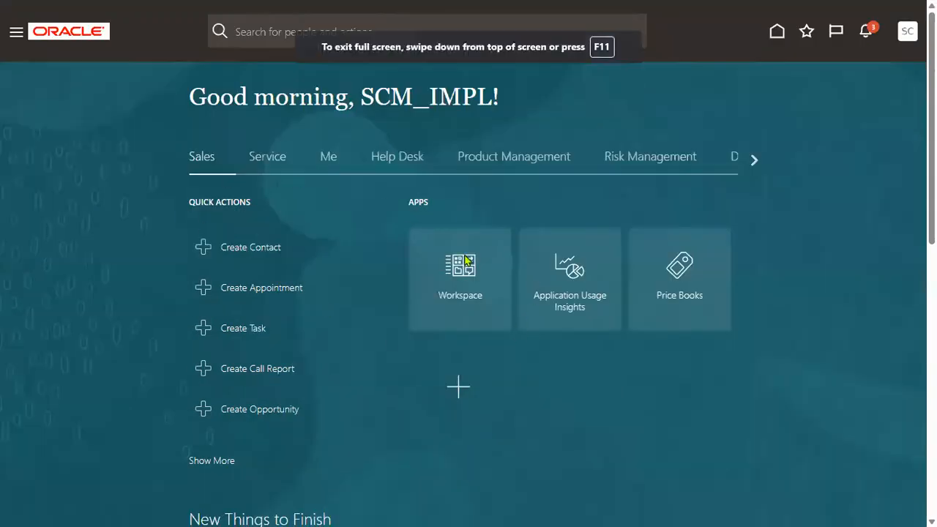
{"action": "mouse_move", "coordinate": [298, 255]}
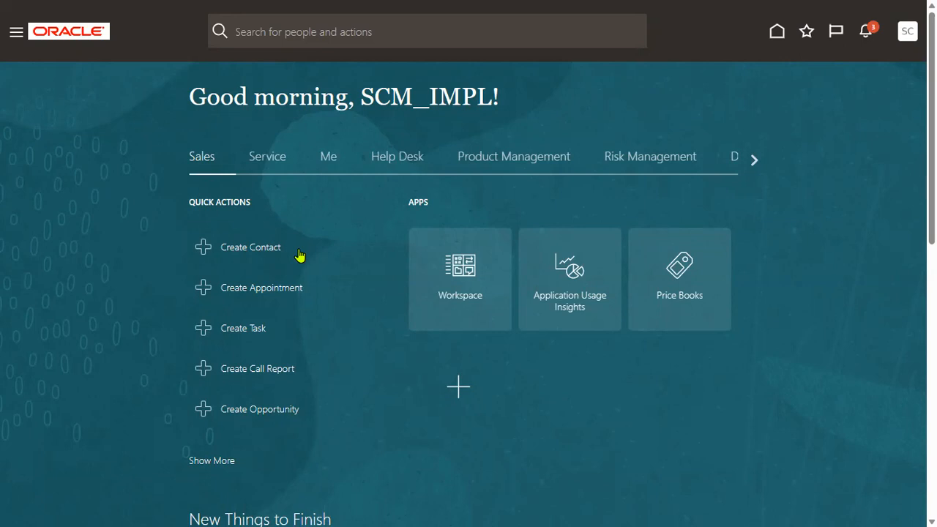
{"action": "mouse_move", "coordinate": [315, 346]}
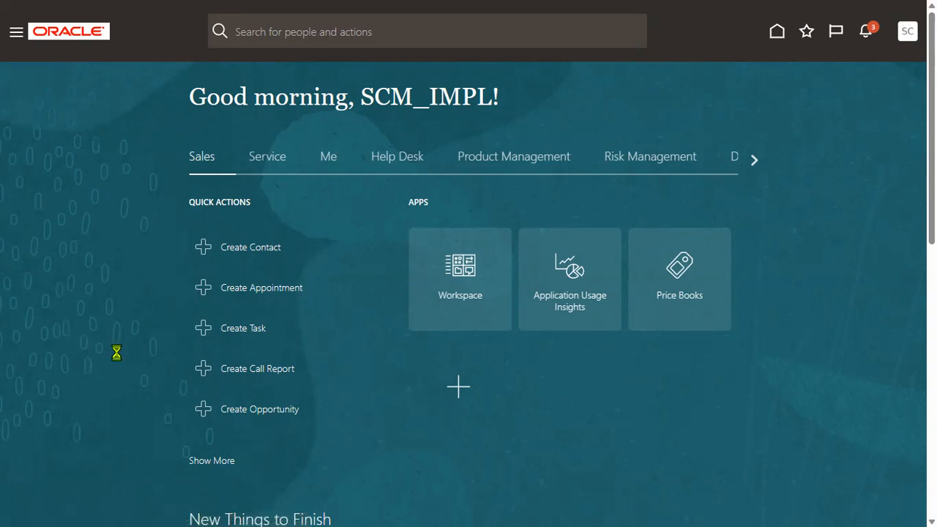
Step: Open the Navigator and expand the Configuration group
{"action": "left_click", "coordinate": [16, 31]}
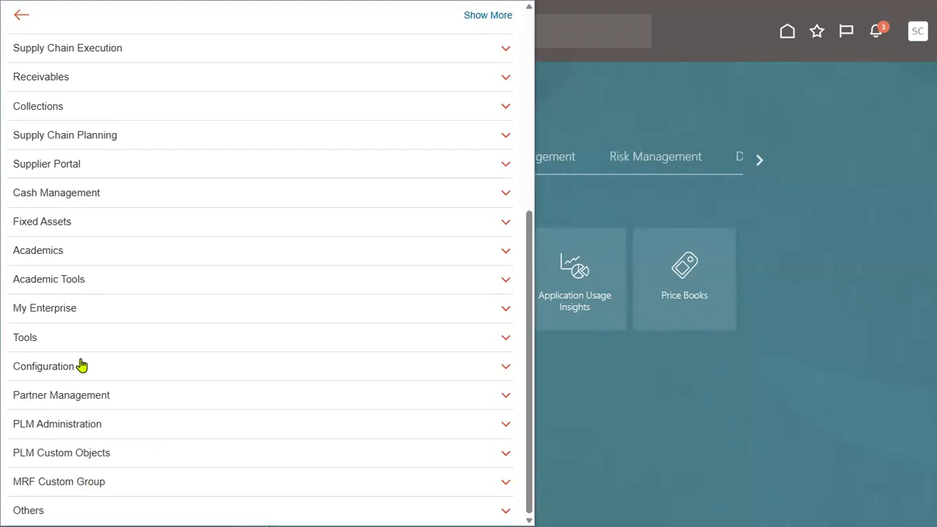
{"action": "left_click", "coordinate": [42, 366]}
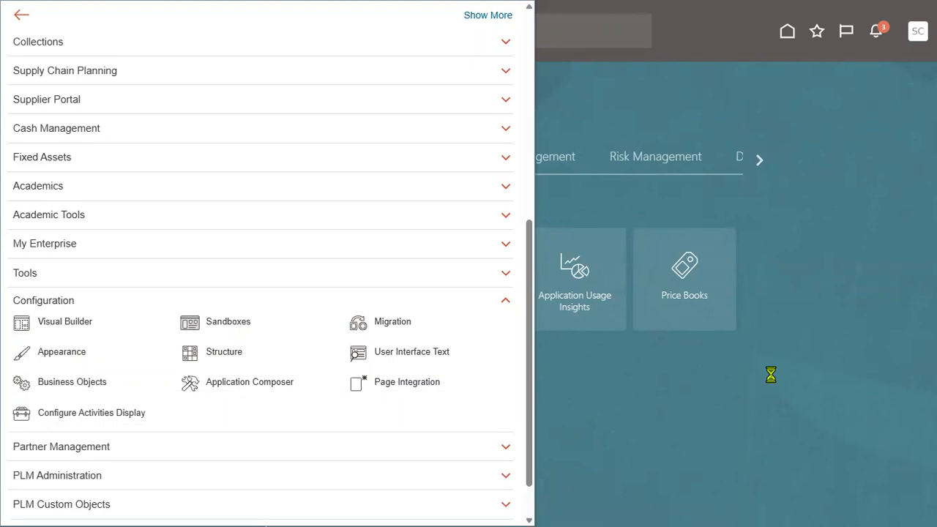
{"action": "mouse_move", "coordinate": [775, 380]}
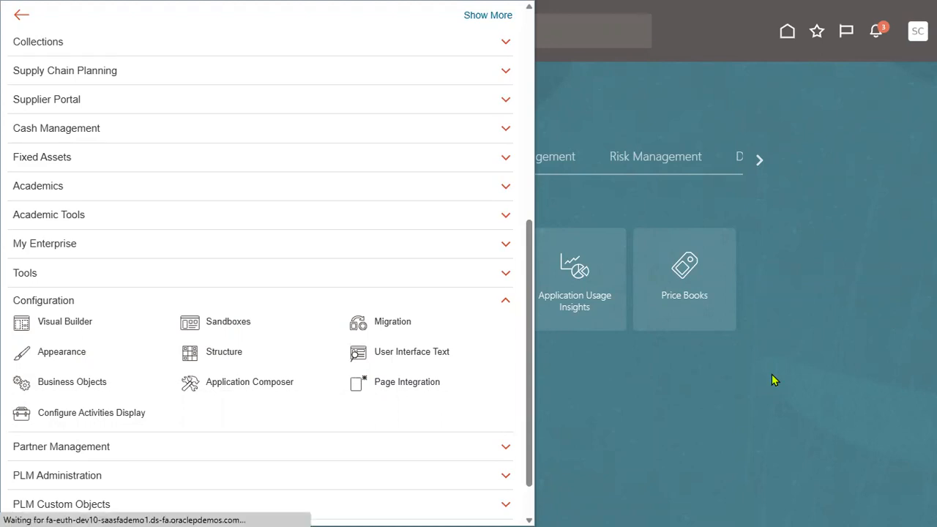
Step: Go to Sandboxes under Configuration
{"action": "left_click", "coordinate": [227, 322]}
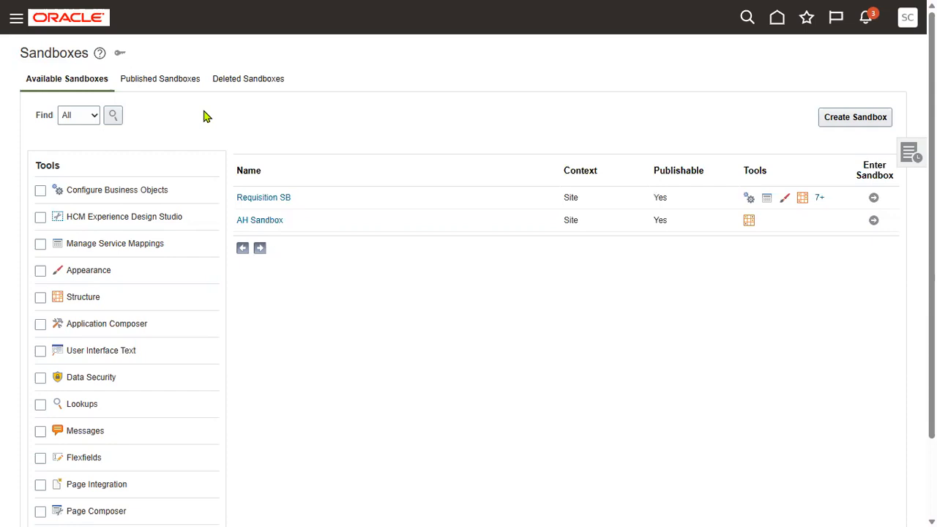
{"action": "mouse_move", "coordinate": [554, 305]}
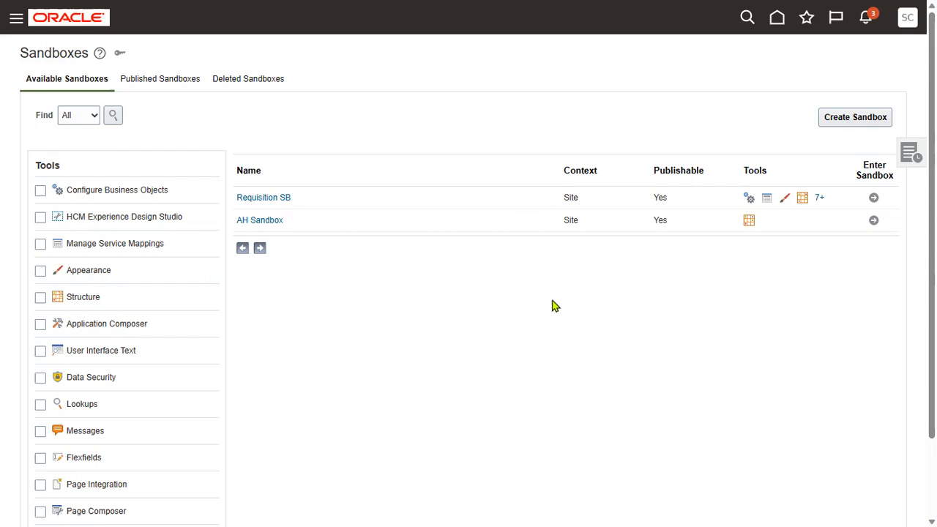
{"action": "mouse_move", "coordinate": [439, 283]}
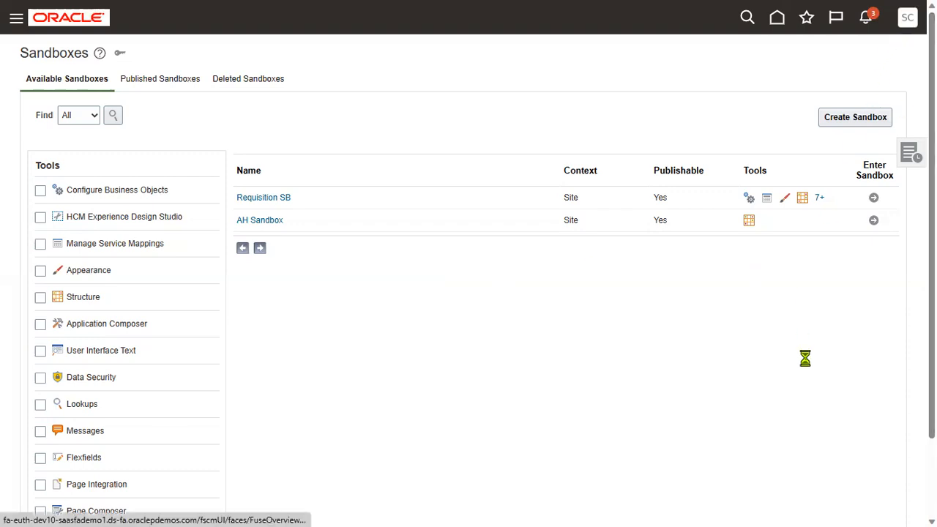
Step: Open the user avatar's Settings and Actions menu, then switch to Notepad++
{"action": "left_click", "coordinate": [906, 17]}
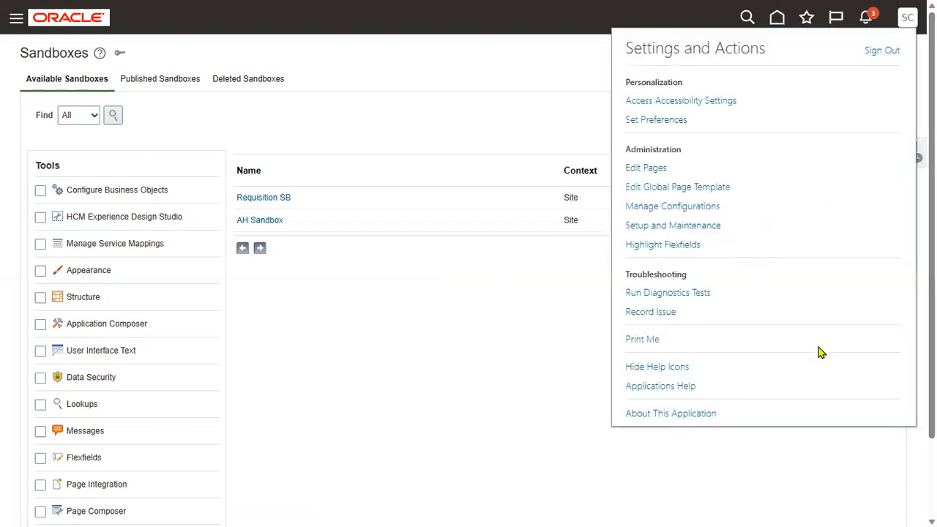
{"action": "key", "text": "alt+tab"}
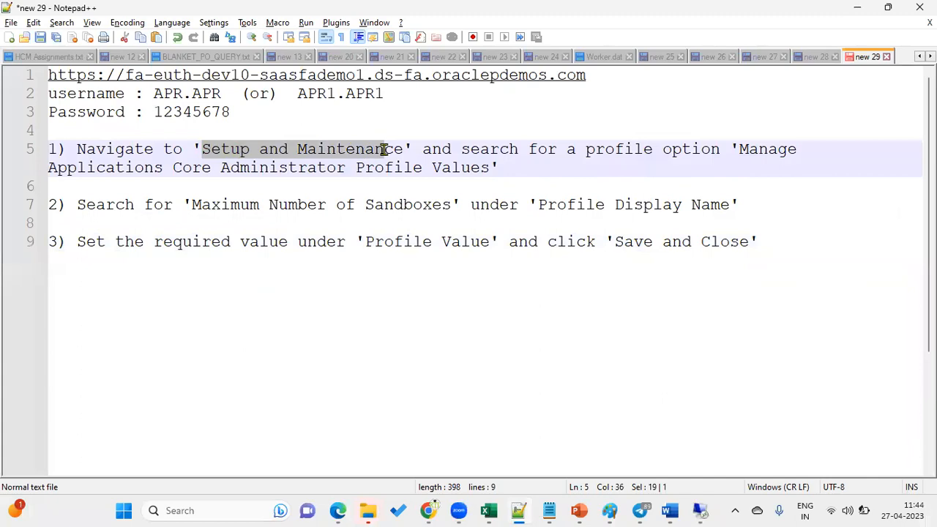
Step: Return to the Oracle browser window after reading the notes
{"action": "key", "text": "alt+tab"}
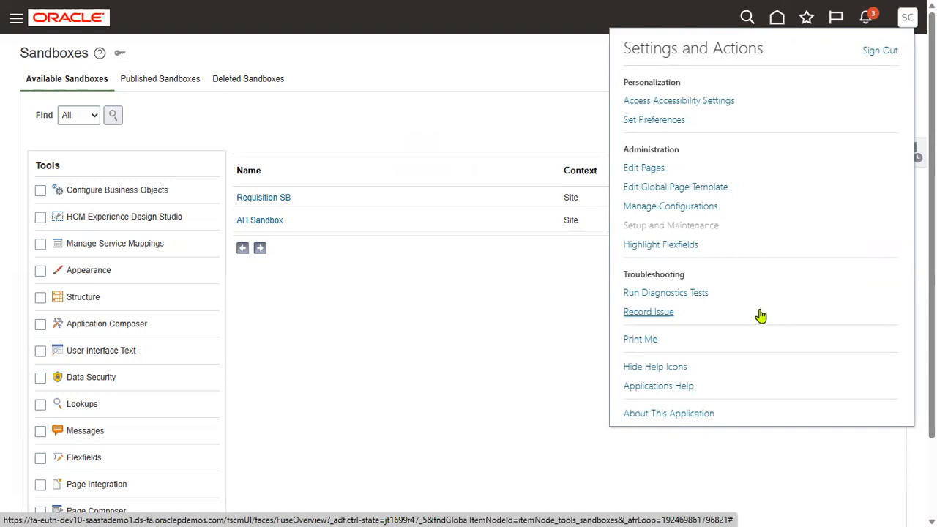
{"action": "mouse_move", "coordinate": [413, 93]}
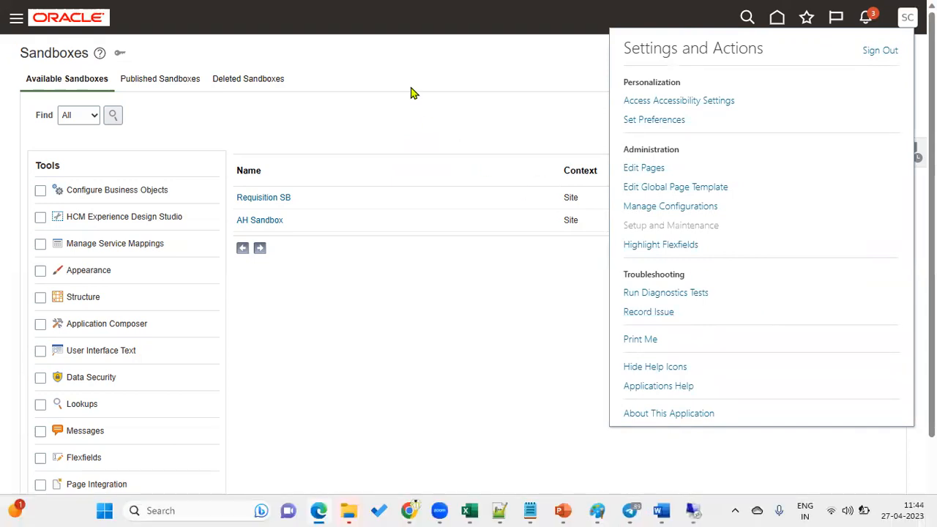
Step: Open Setup and Maintenance and search tasks for 'Manage Applications Core Administrator Profile Values'
{"action": "left_click", "coordinate": [670, 225]}
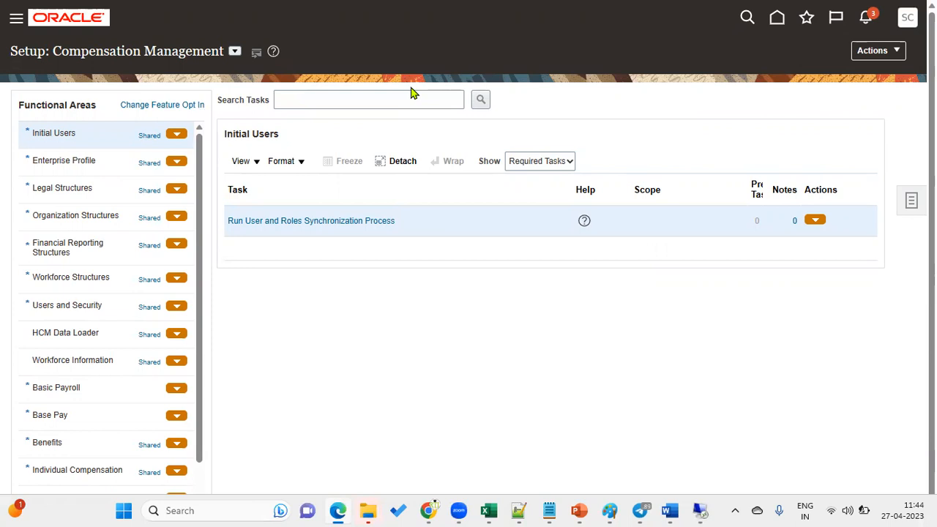
{"action": "mouse_move", "coordinate": [682, 510]}
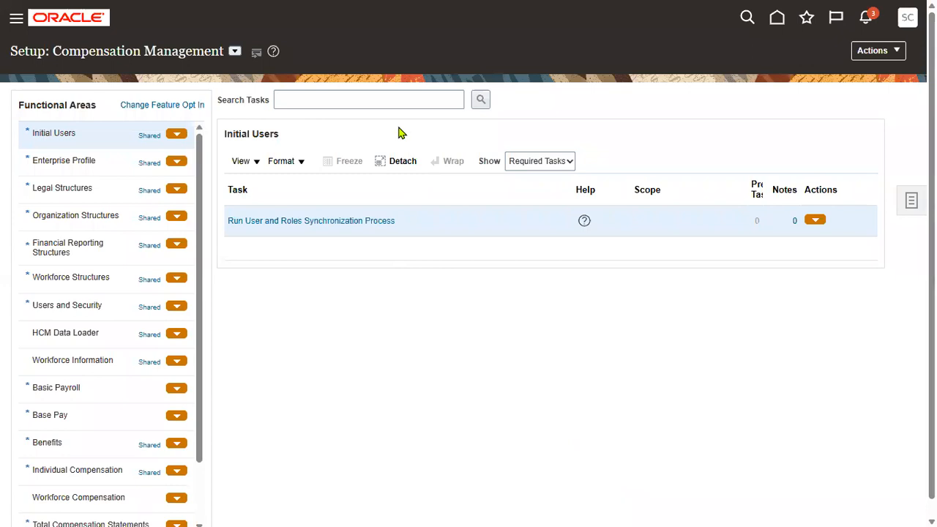
{"action": "type", "text": "Manage Applications Core Administrator Profile Va"}
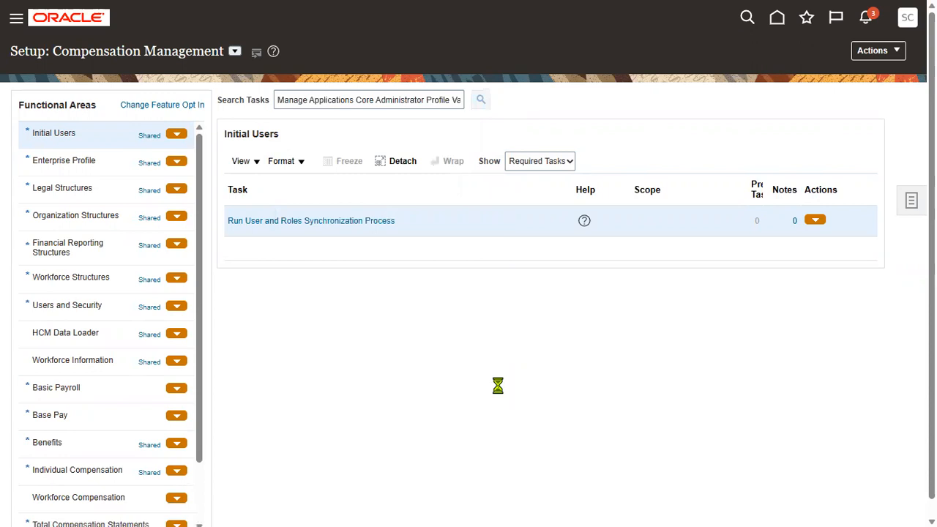
{"action": "mouse_move", "coordinate": [447, 341]}
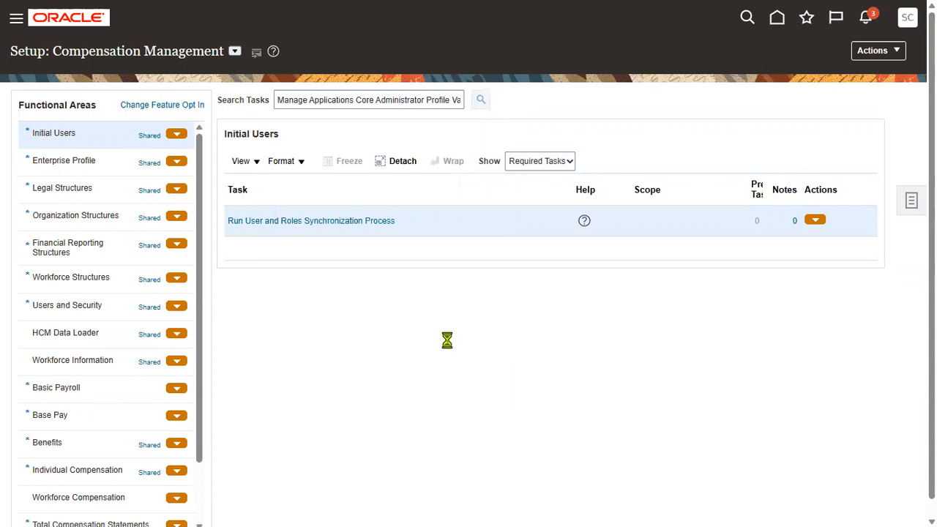
{"action": "mouse_move", "coordinate": [492, 350]}
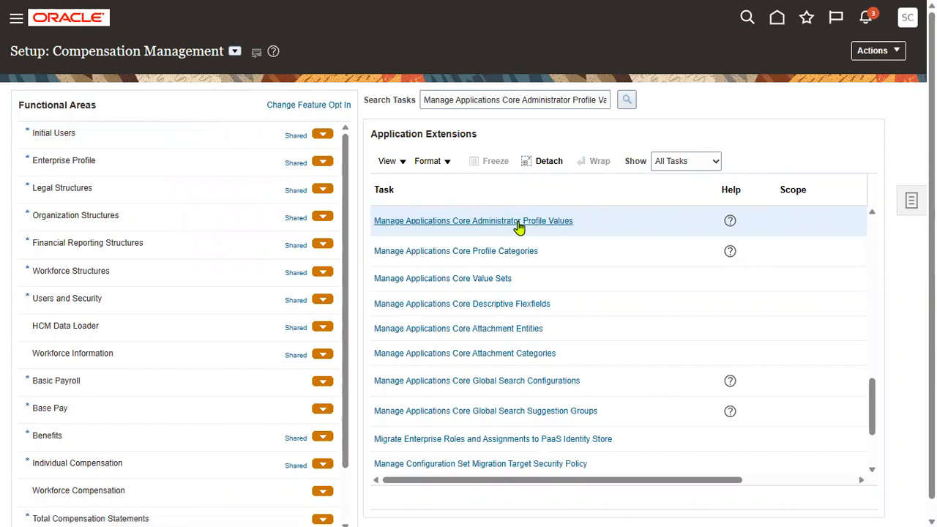
Step: Select the Manage Applications Core Administrator Profile Values task from the search results
{"action": "left_click", "coordinate": [473, 220]}
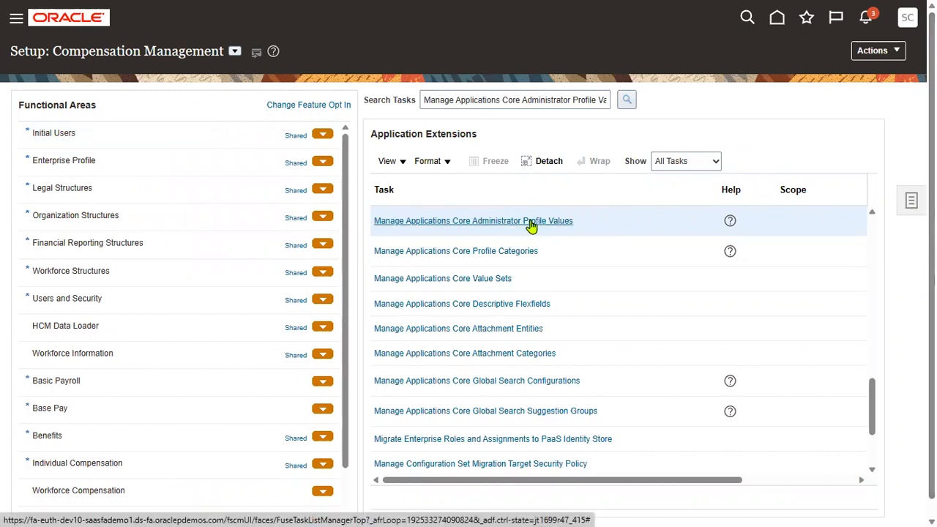
{"action": "left_click", "coordinate": [472, 220]}
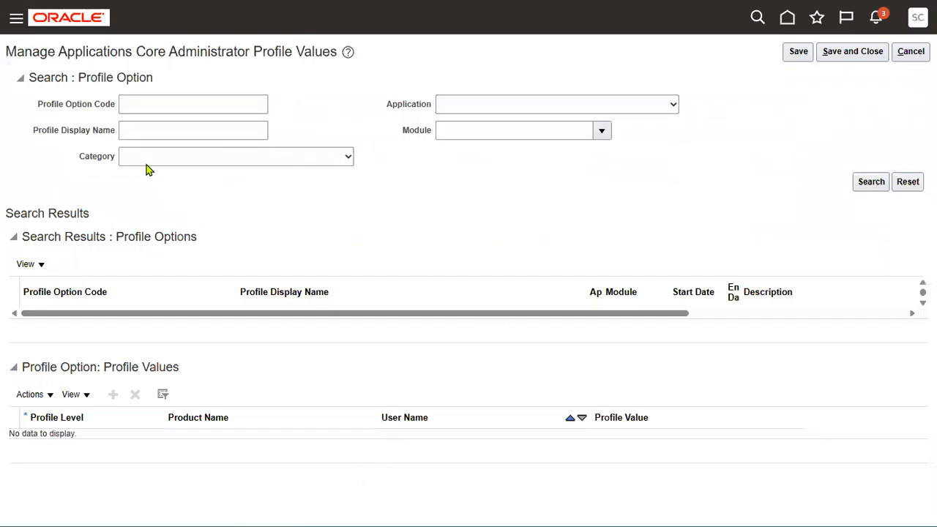
Step: Search 'Maximum Number of Sandboxes' and select it to show its Site value 10999
{"action": "type", "text": "Maximum Number of Sandboxes"}
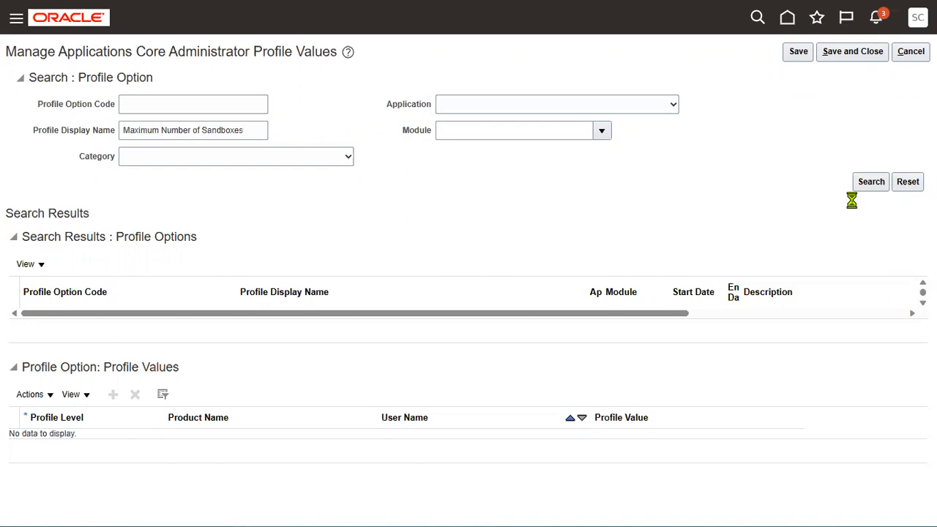
{"action": "left_click", "coordinate": [870, 181]}
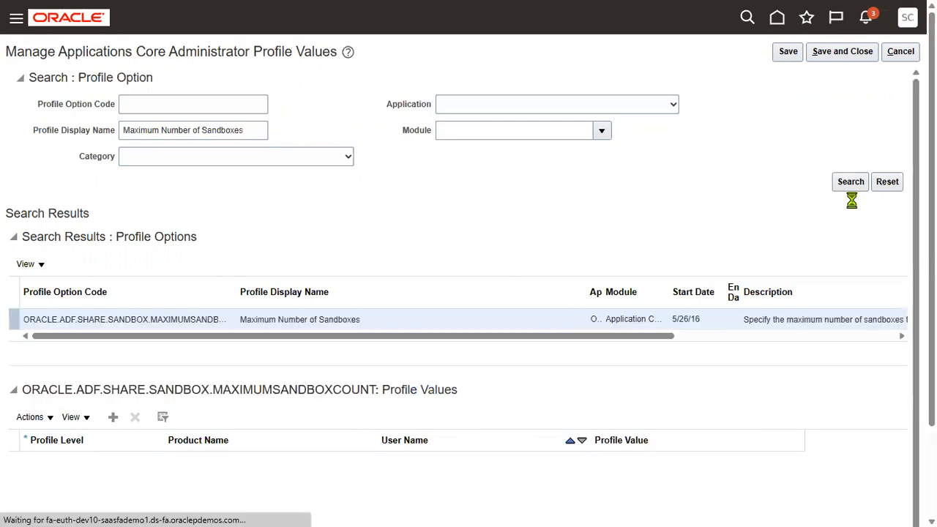
{"action": "left_click", "coordinate": [850, 181]}
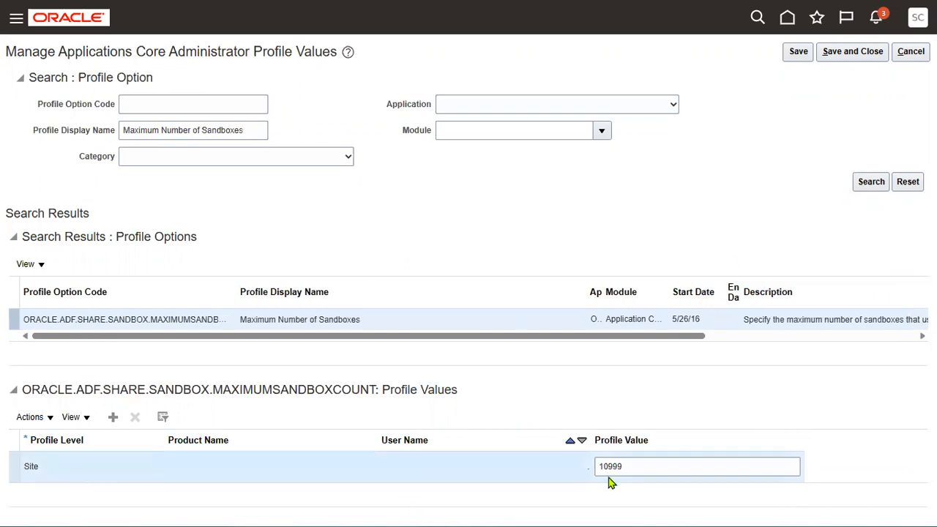
{"action": "mouse_move", "coordinate": [611, 479]}
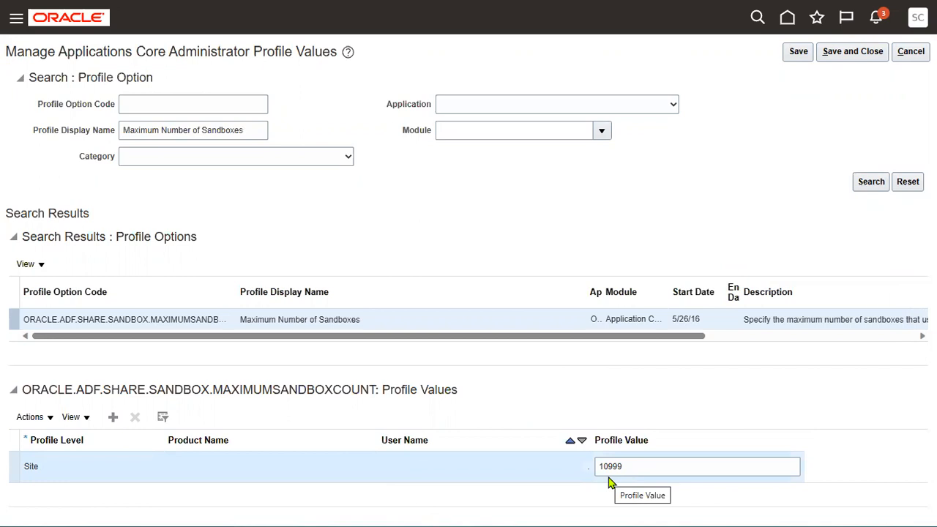
{"action": "mouse_move", "coordinate": [466, 395]}
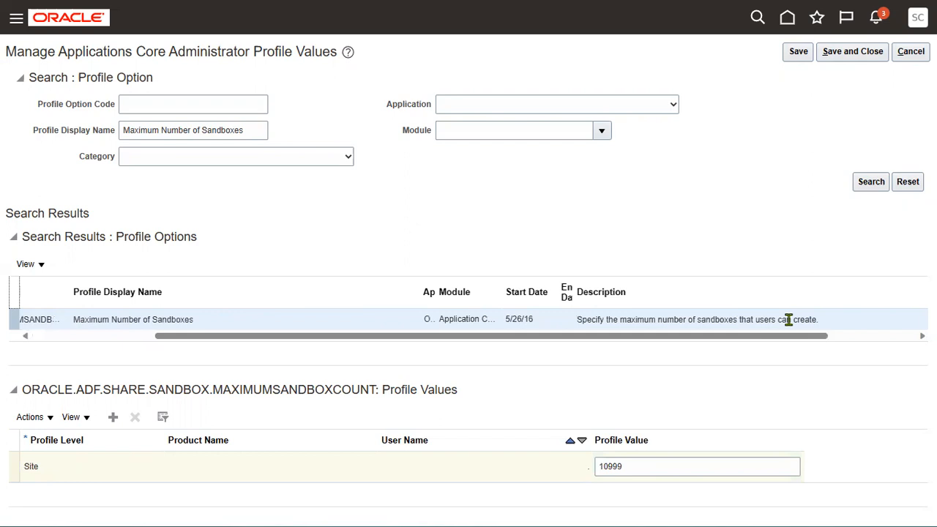
{"action": "mouse_move", "coordinate": [714, 332]}
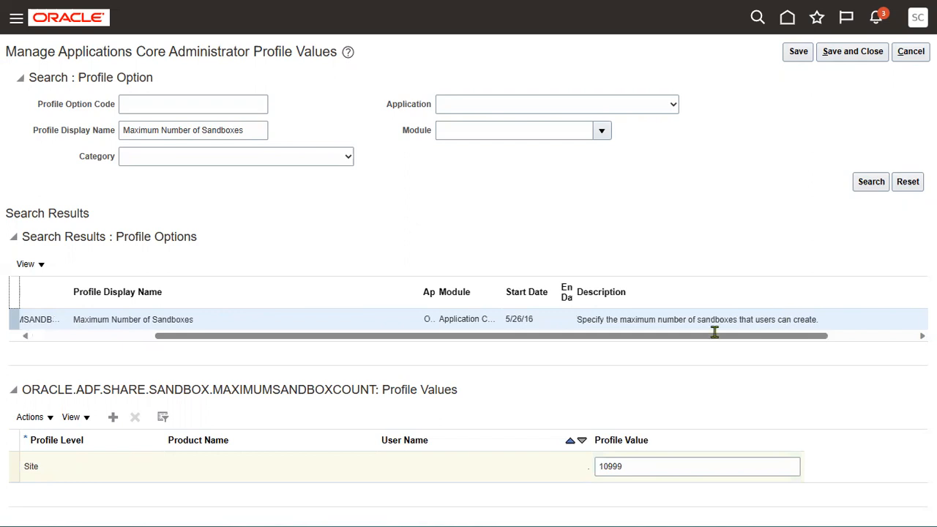
{"action": "mouse_move", "coordinate": [451, 473]}
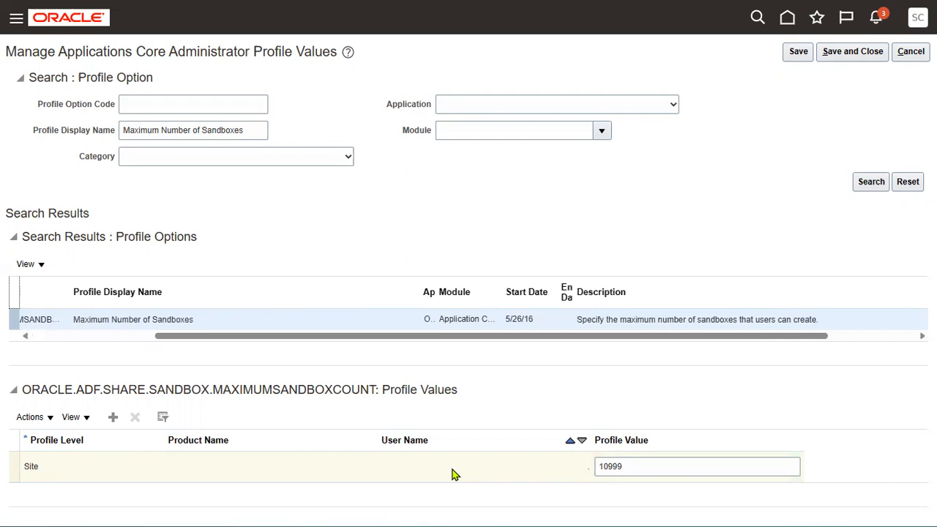
{"action": "mouse_move", "coordinate": [613, 267]}
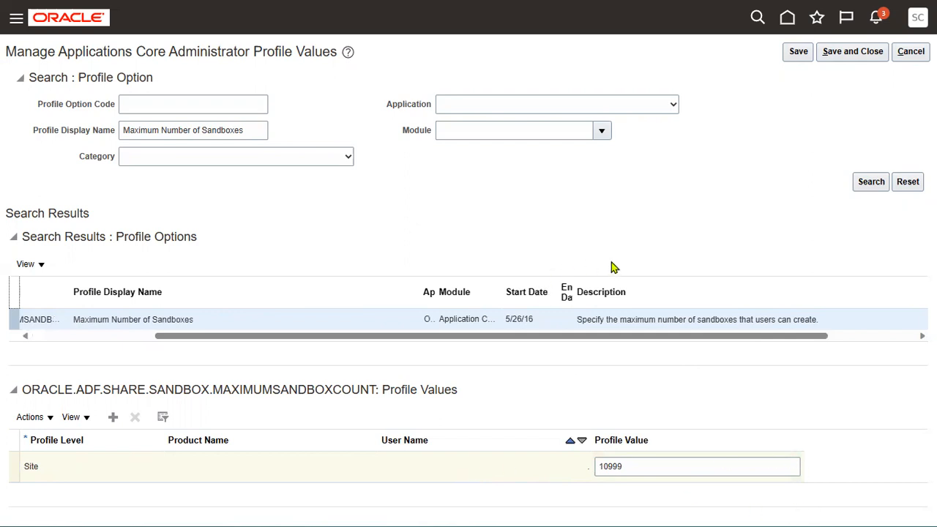
{"action": "mouse_move", "coordinate": [395, 89]}
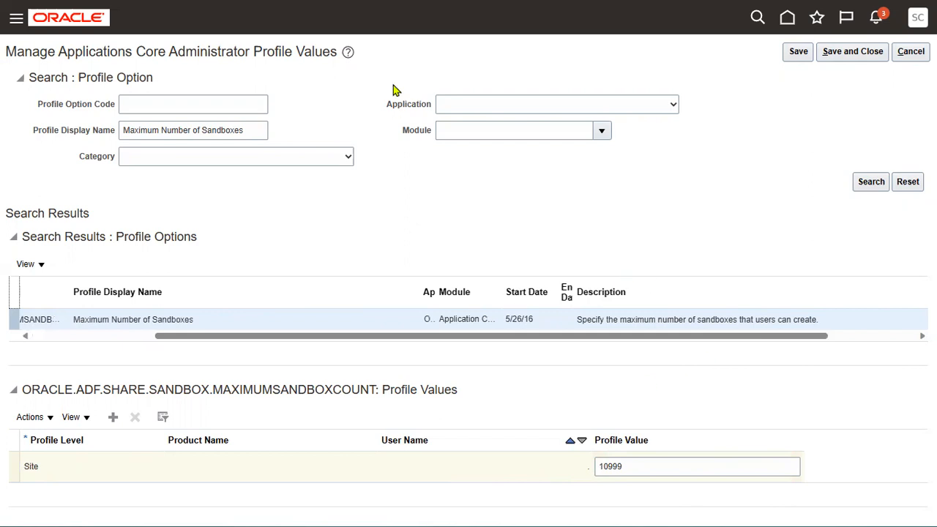